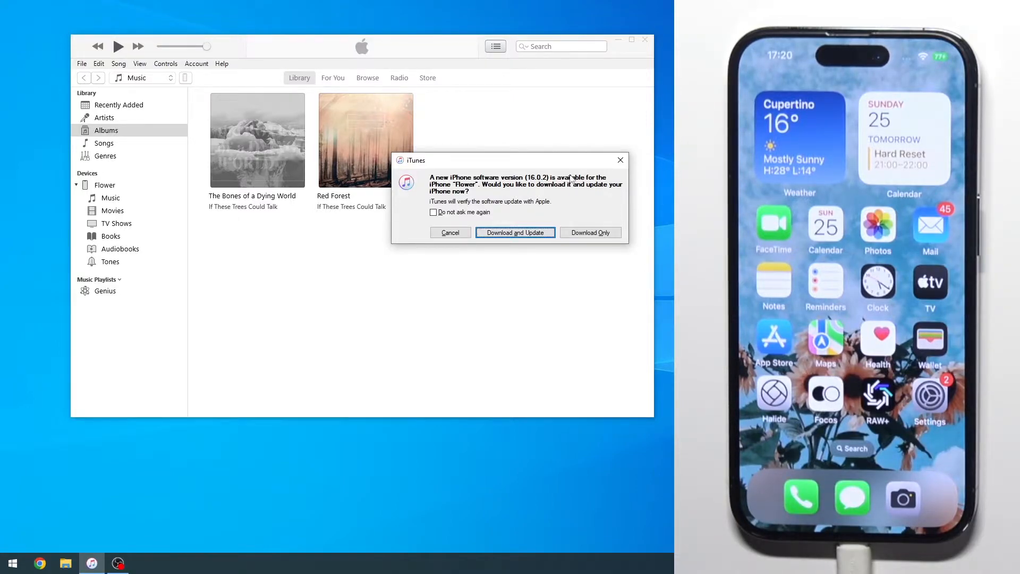
mouse_move(590, 233)
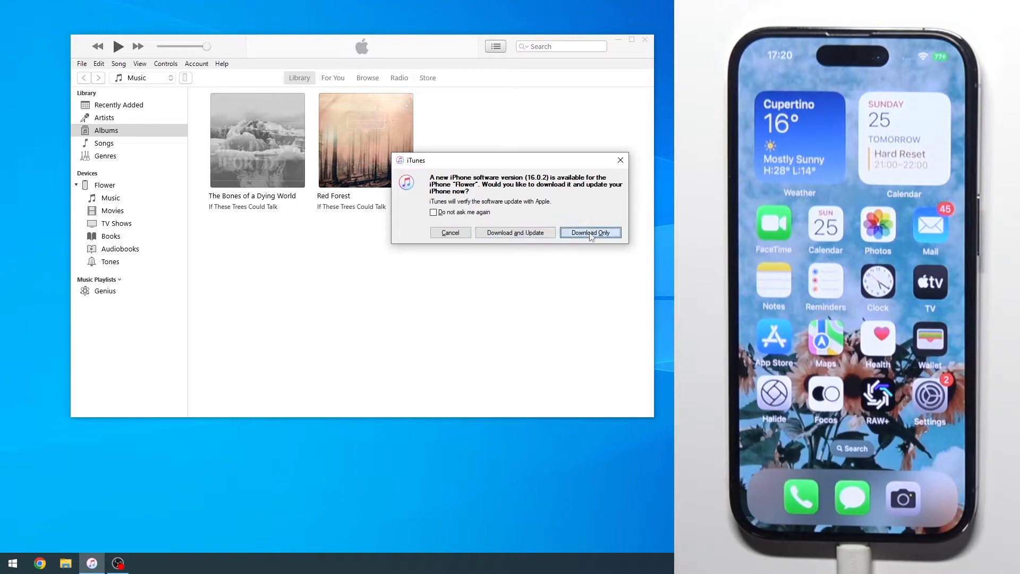
mouse_move(518, 187)
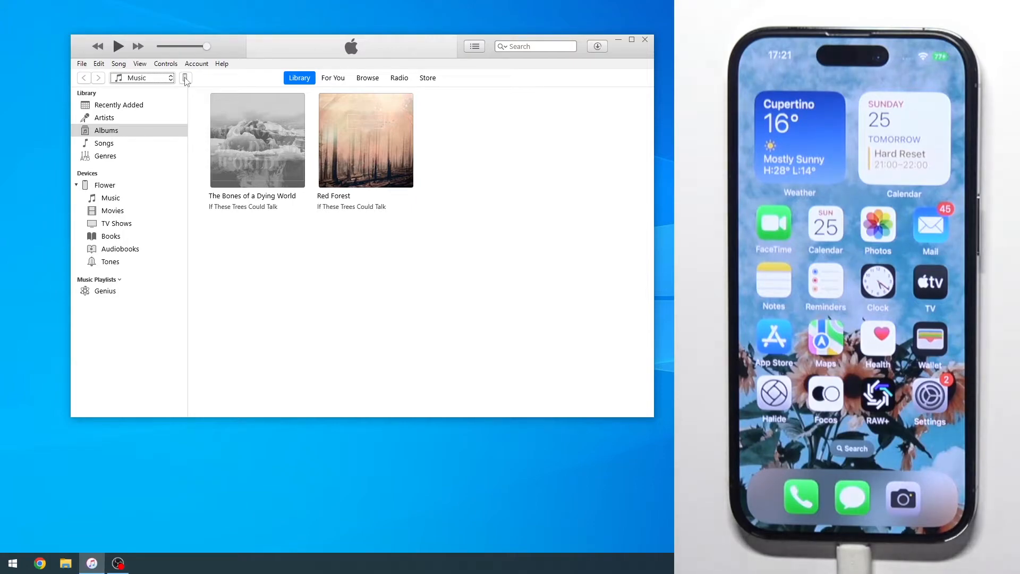
mouse_move(476, 194)
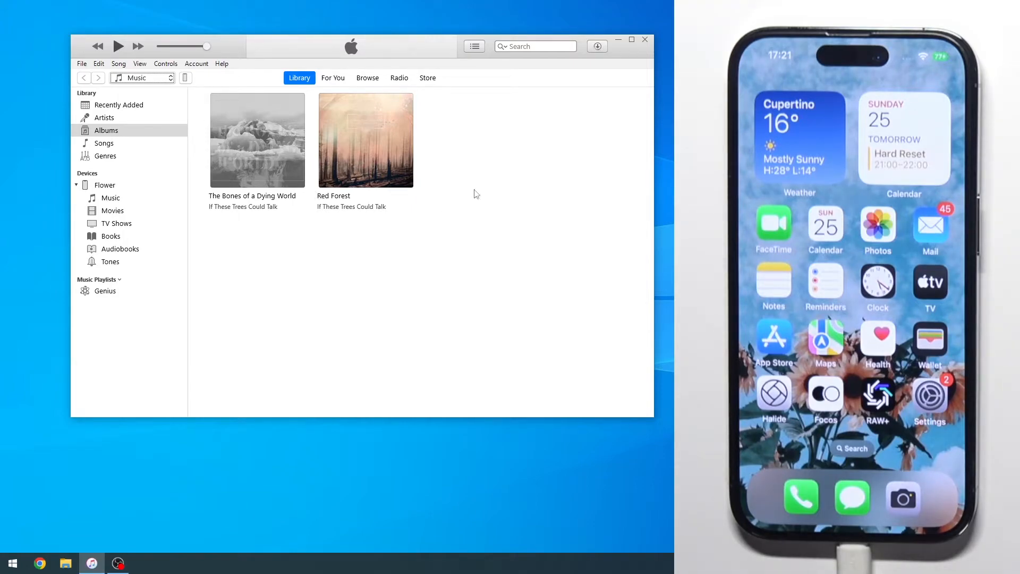
mouse_move(371, 339)
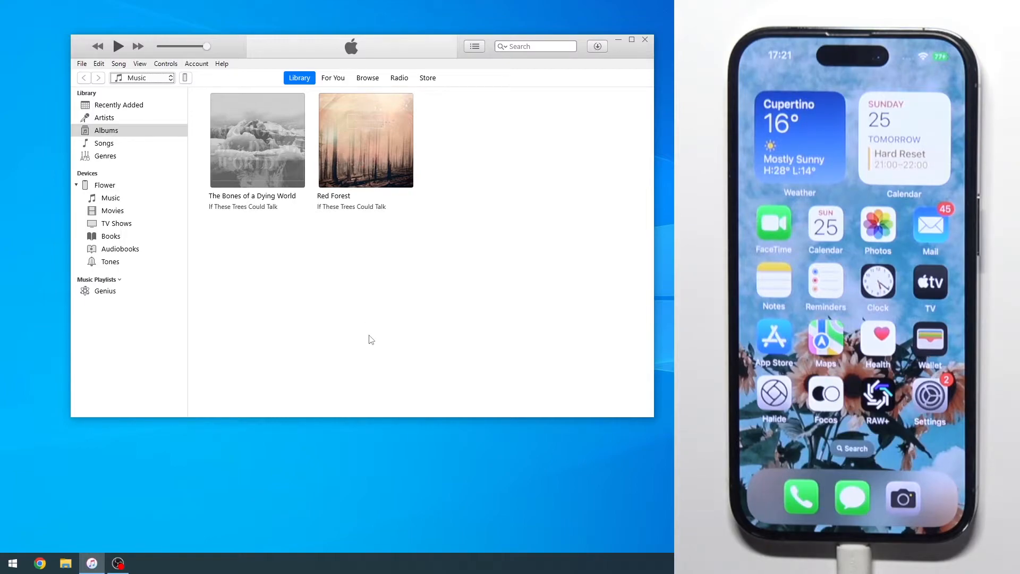
mouse_move(382, 325)
type("store")
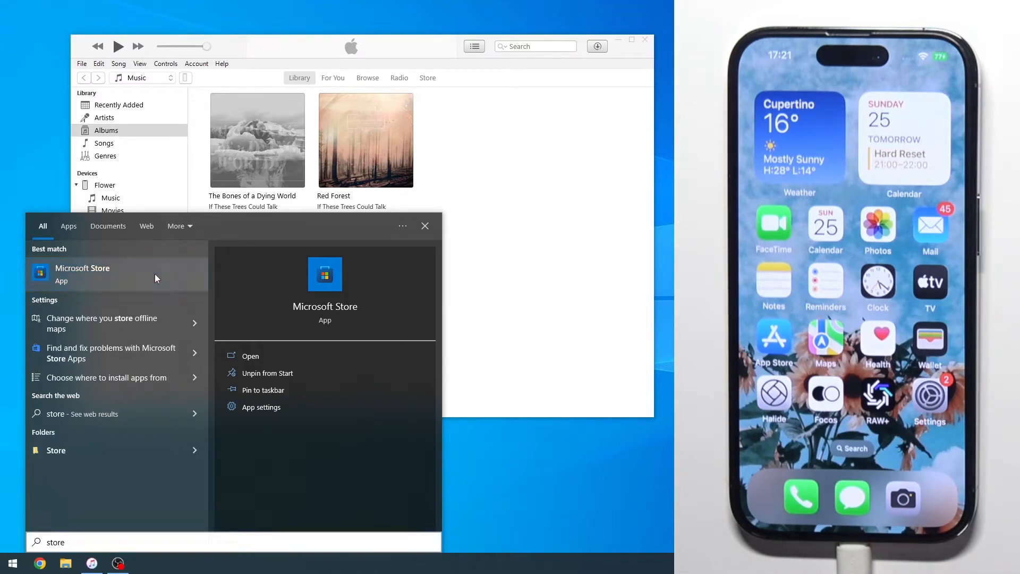
left_click(249, 356)
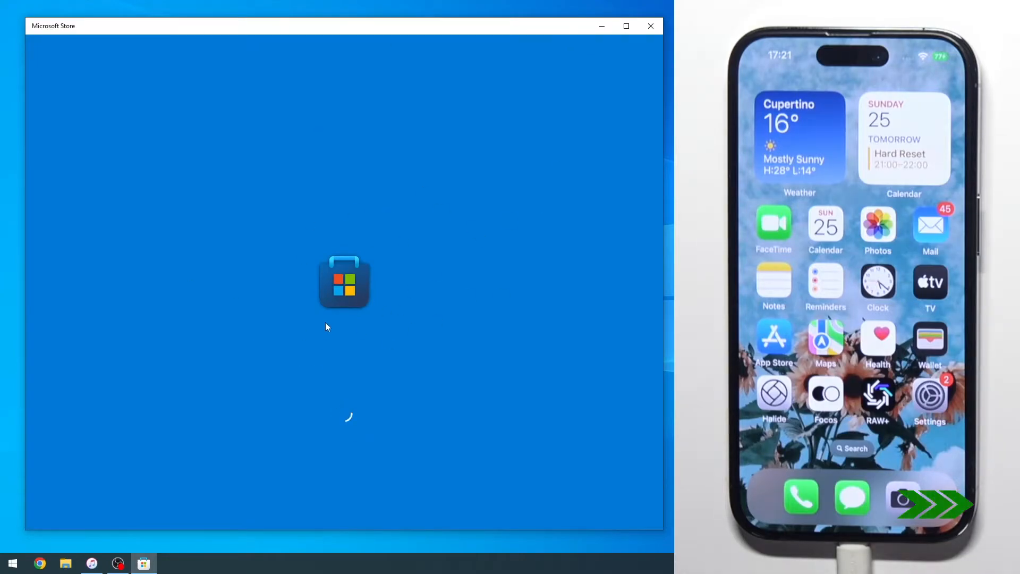
type("itunes")
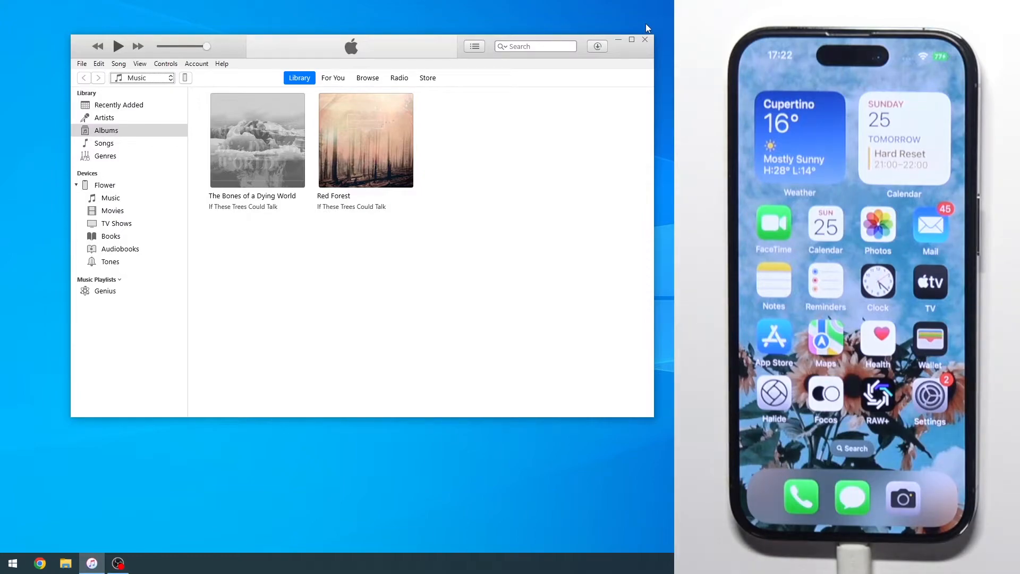
mouse_move(201, 86)
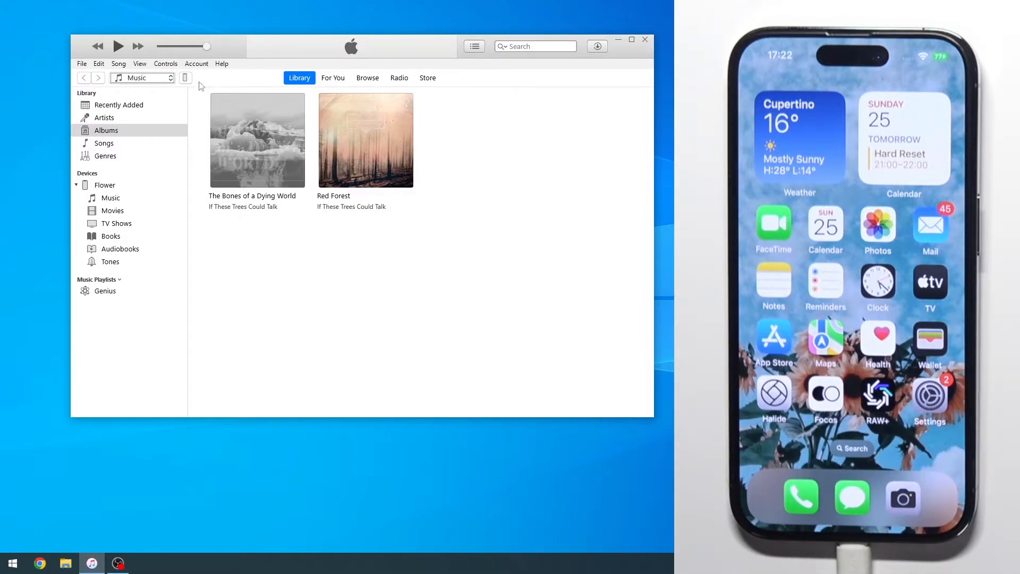
Step: Open the iPhone 14 Pro's Summary page from the iTunes device button
left_click(185, 77)
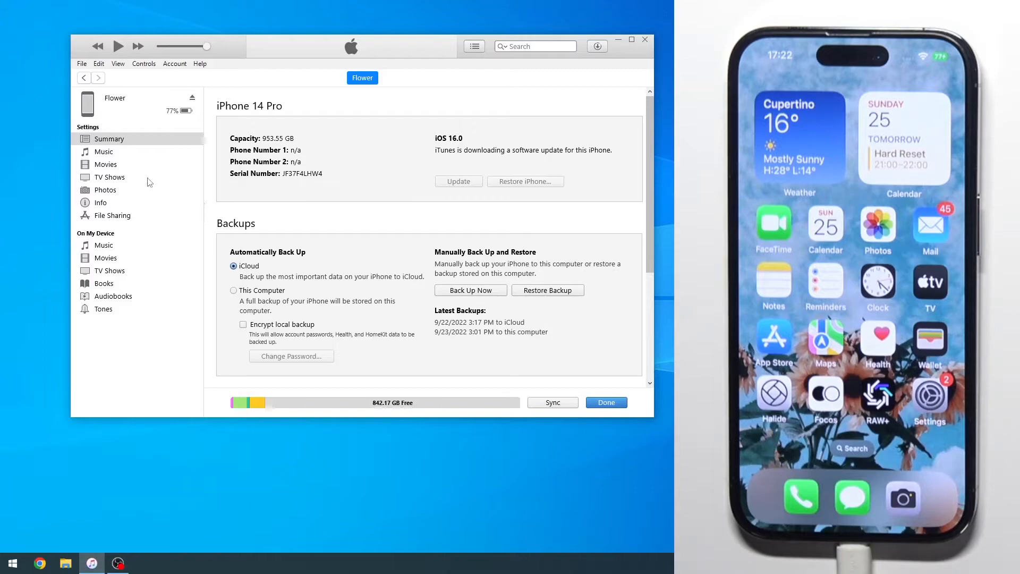
mouse_move(507, 94)
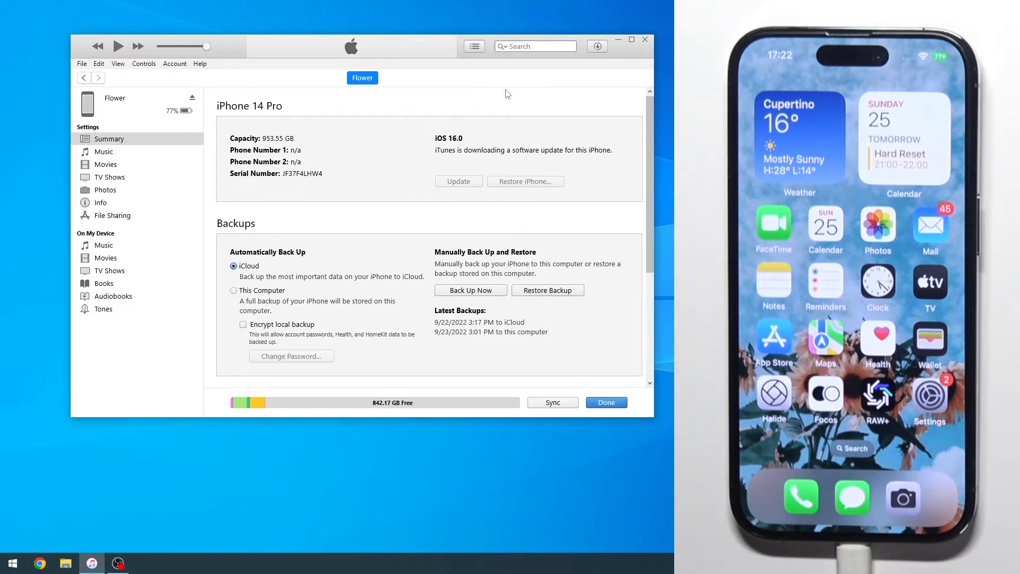
mouse_move(196, 237)
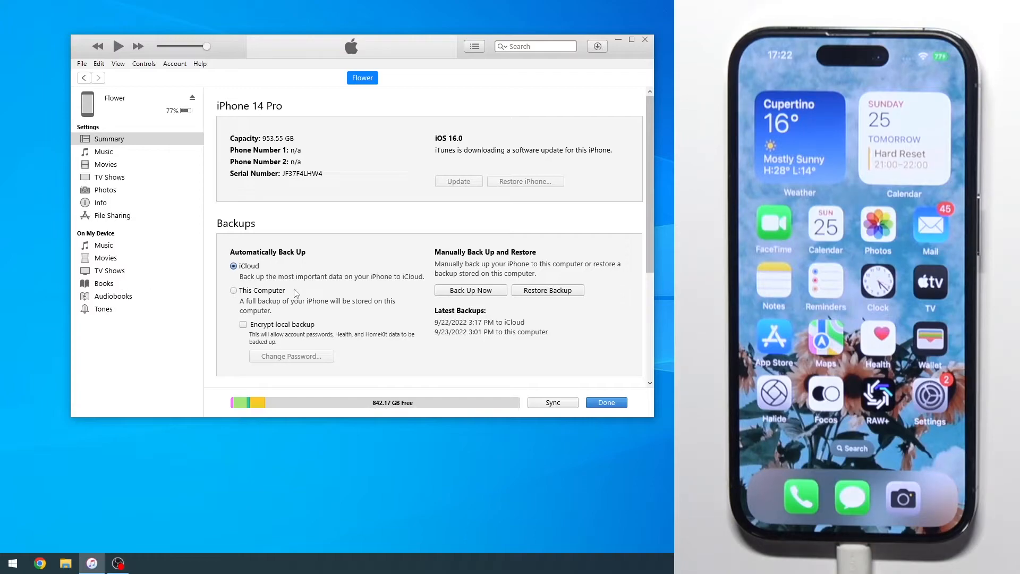
mouse_move(332, 254)
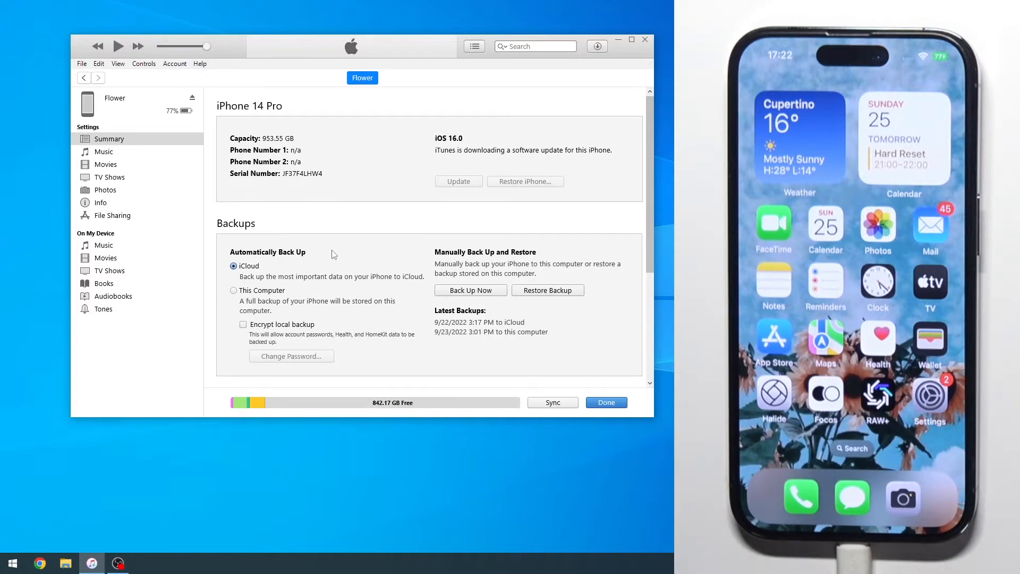
mouse_move(203, 116)
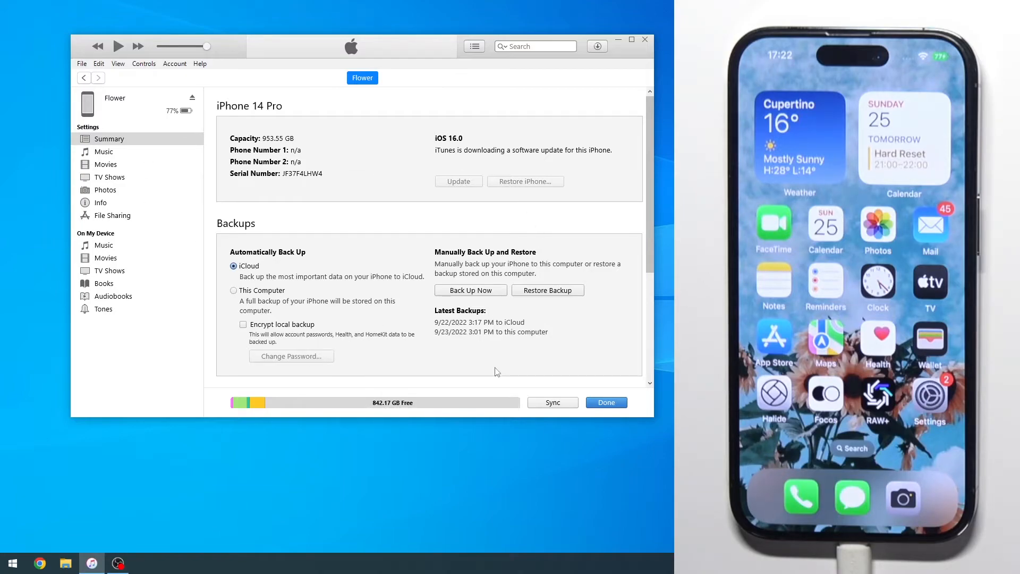
mouse_move(584, 321)
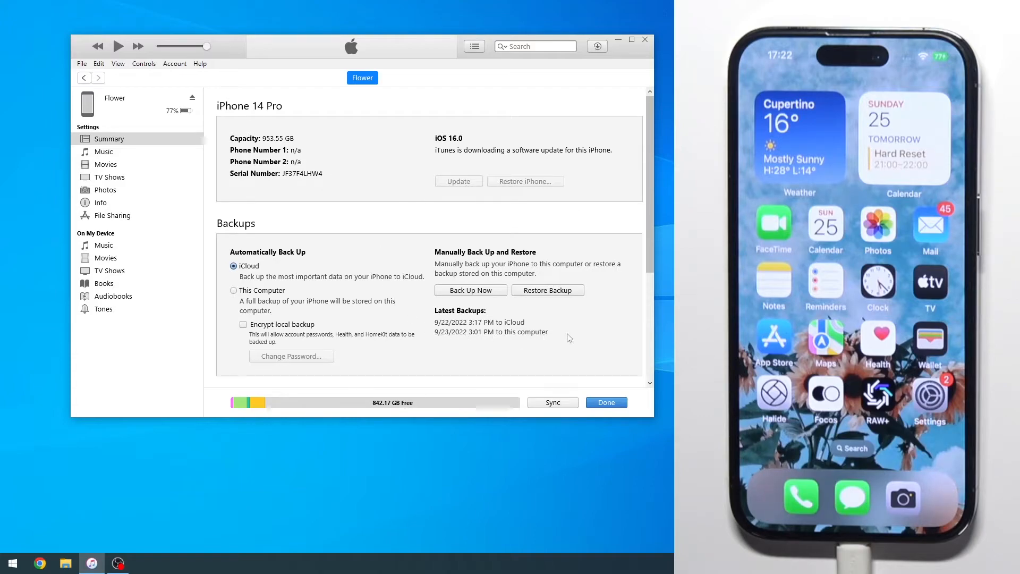
left_click(596, 46)
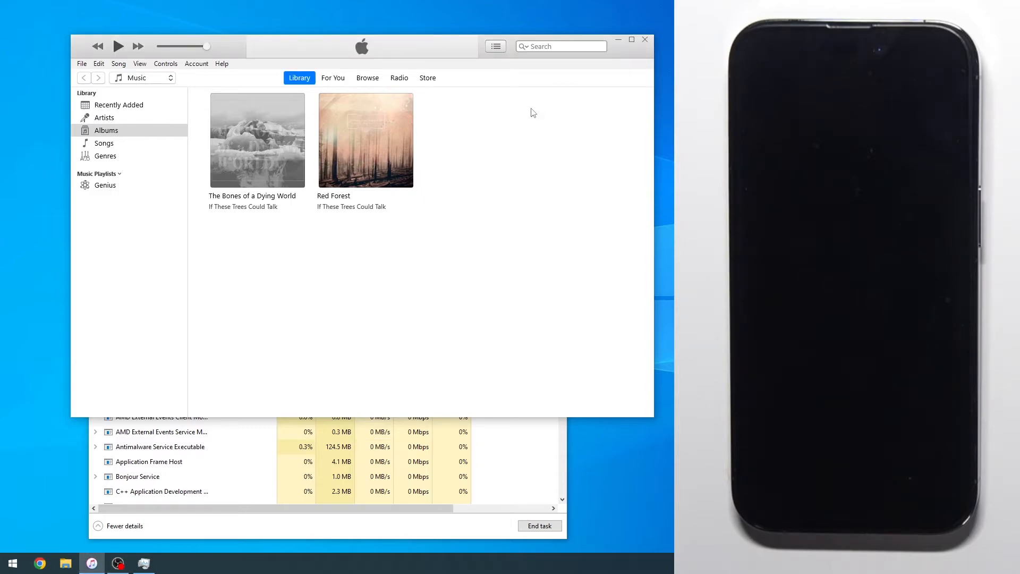
mouse_move(438, 163)
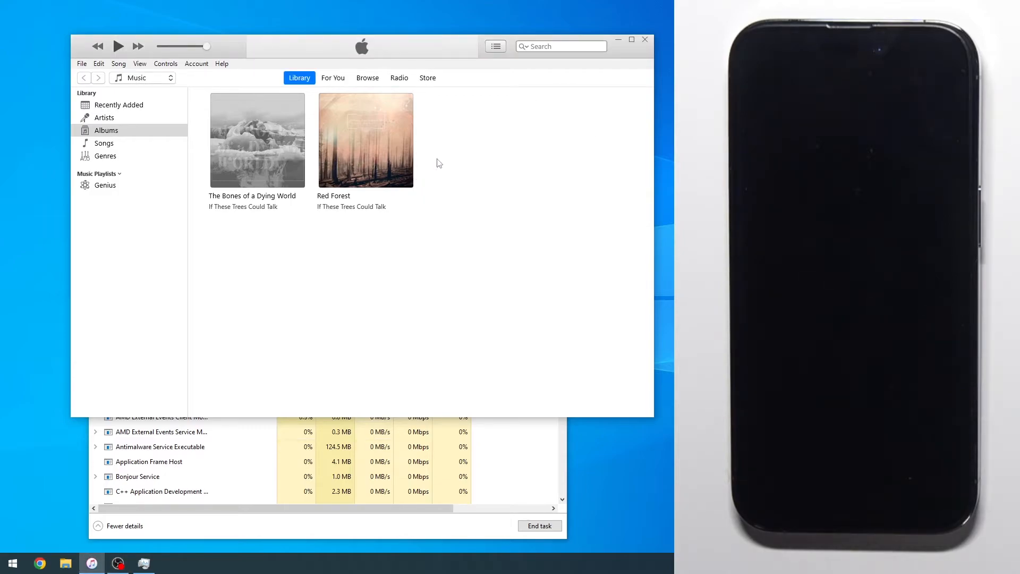
mouse_move(612, 72)
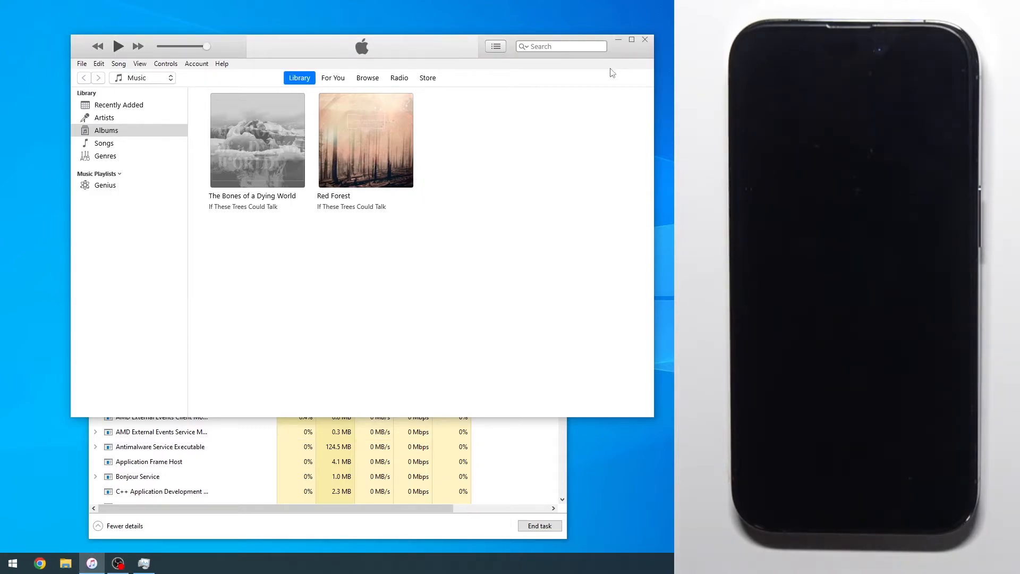
mouse_move(617, 38)
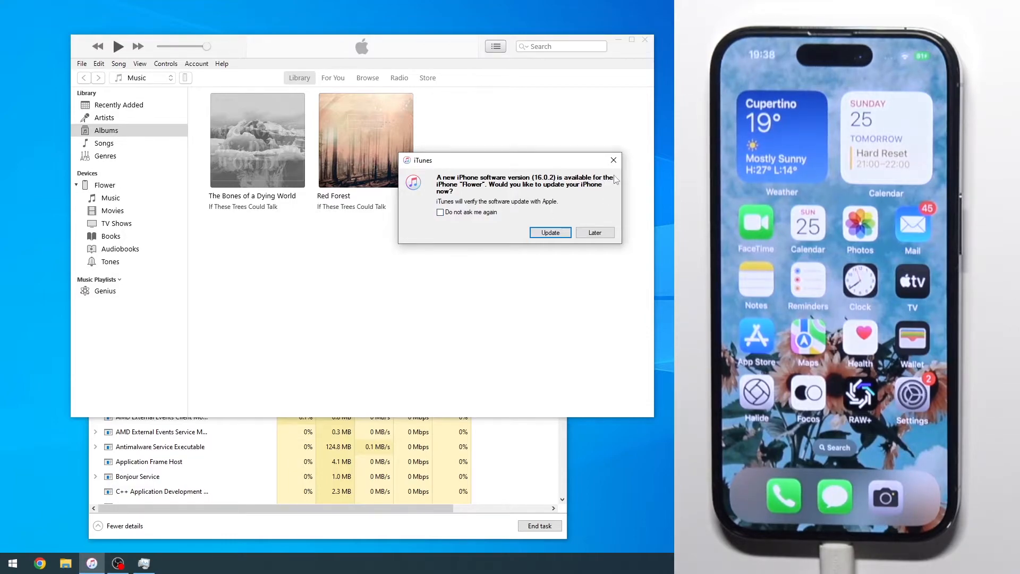
mouse_move(428, 220)
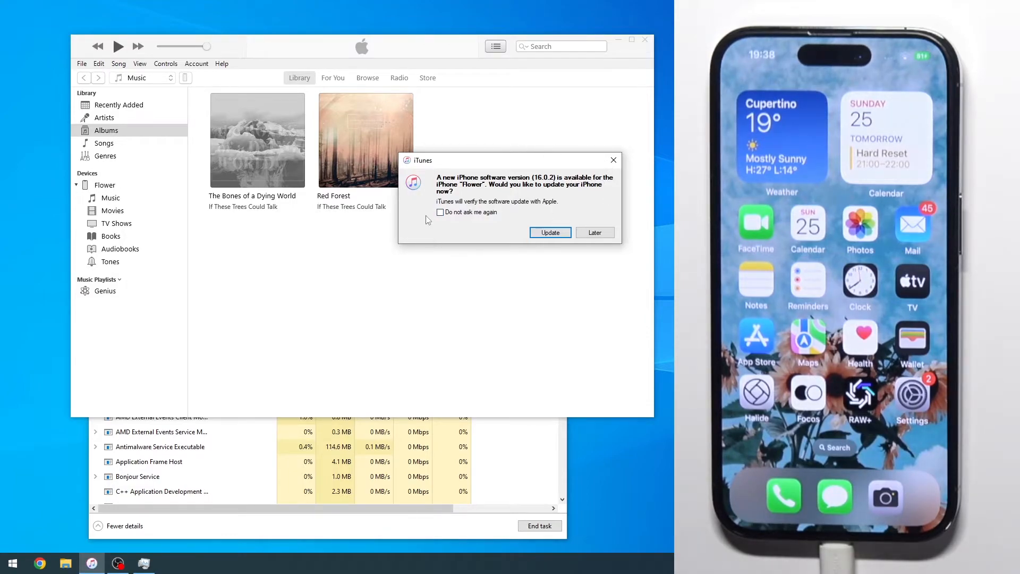
left_click(594, 233)
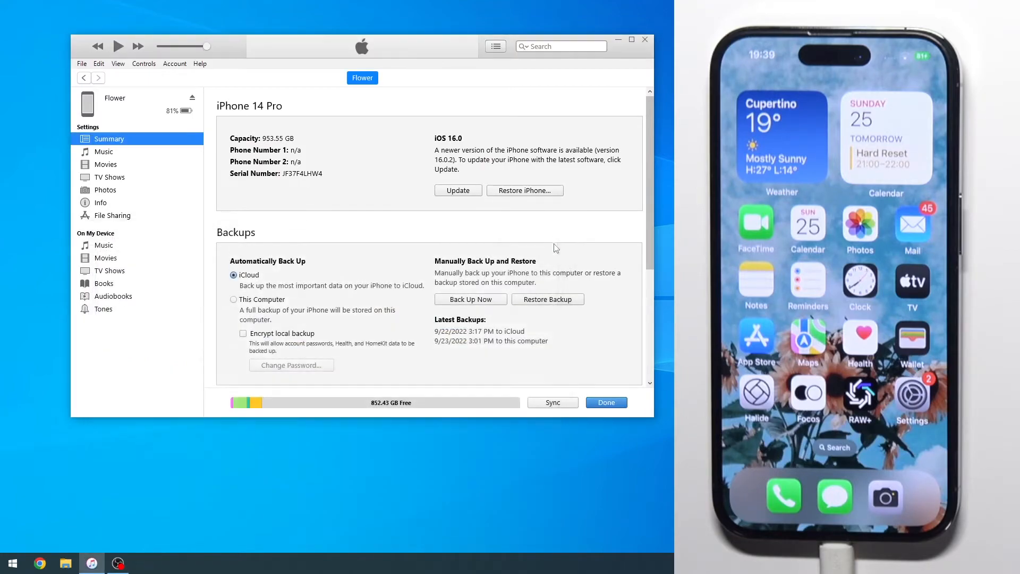
mouse_move(45, 119)
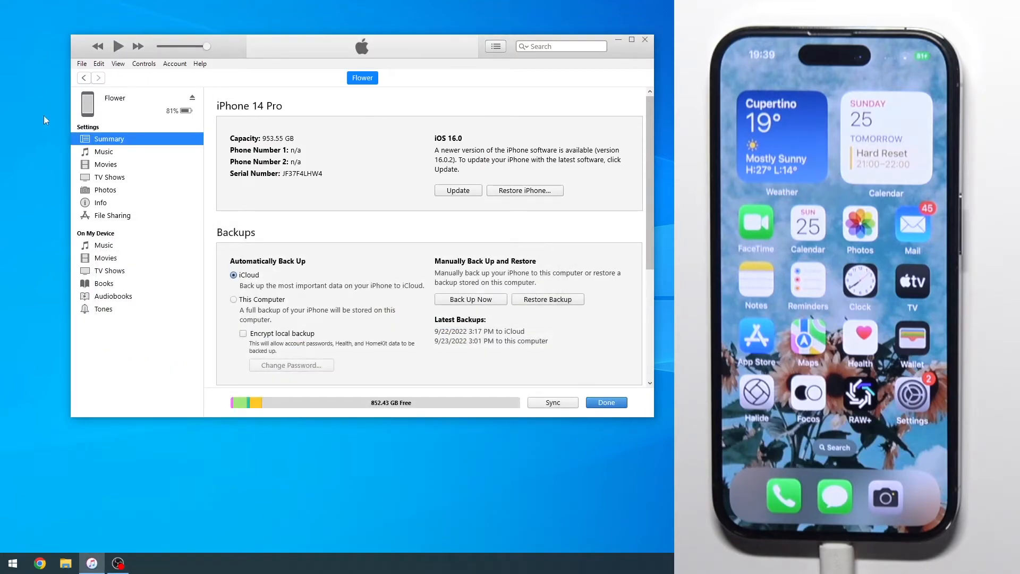
mouse_move(318, 300)
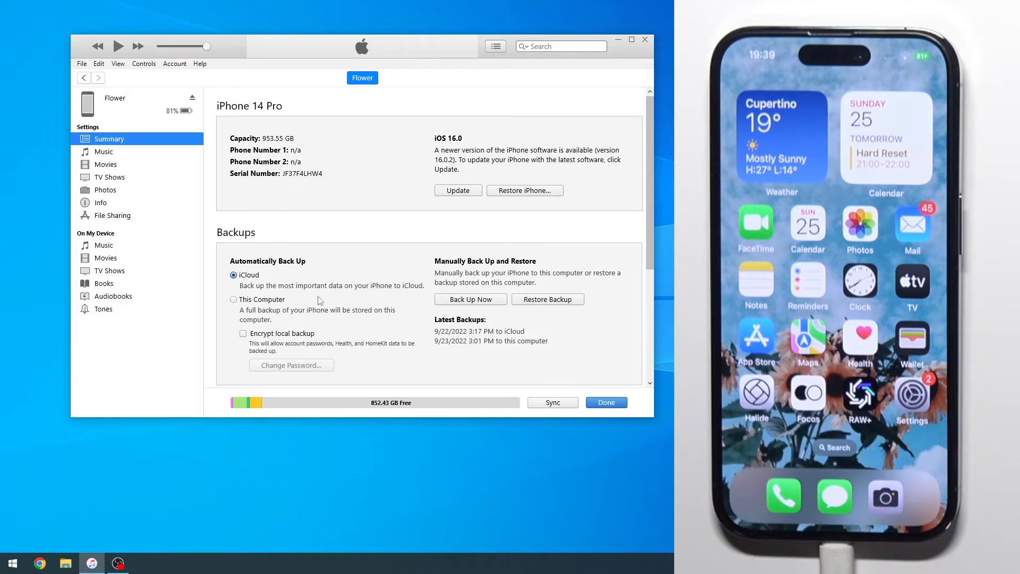
mouse_move(525, 190)
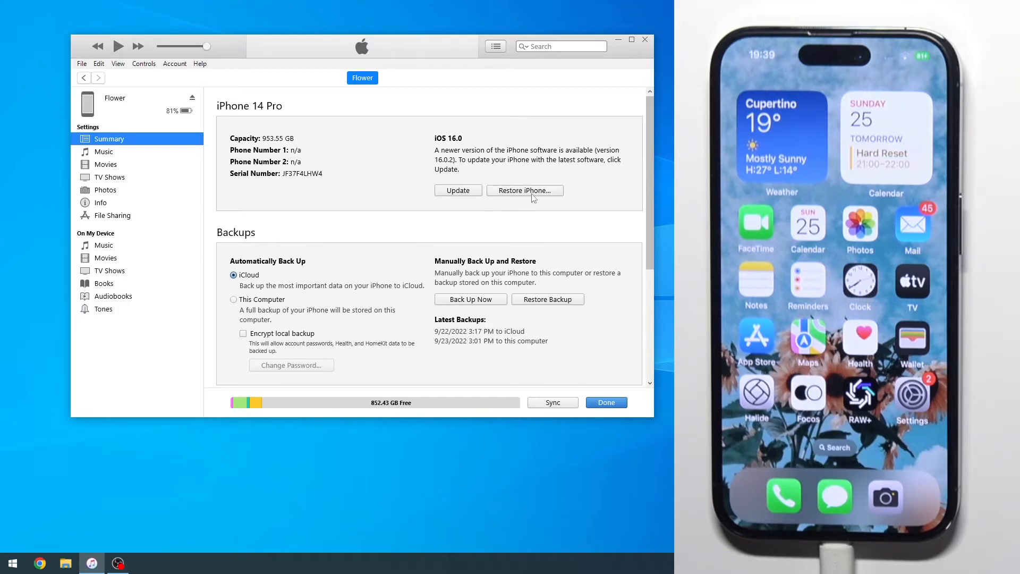
mouse_move(500, 197)
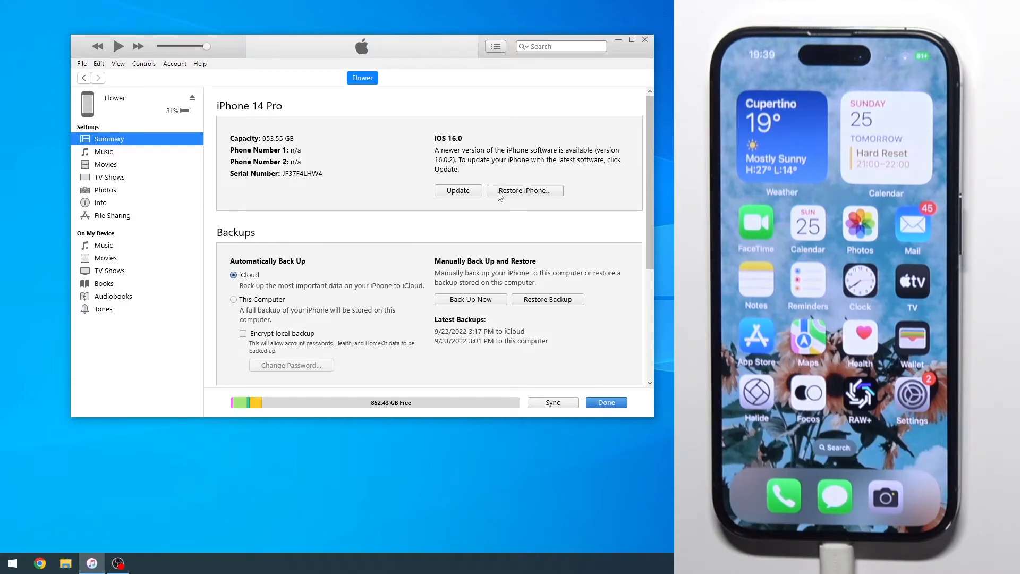
left_click(525, 191)
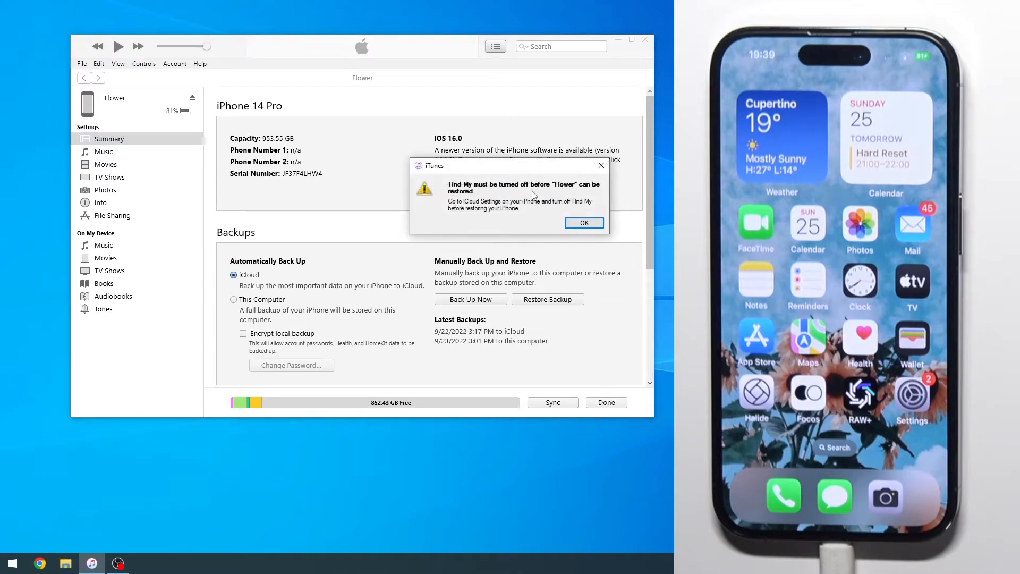
mouse_move(498, 192)
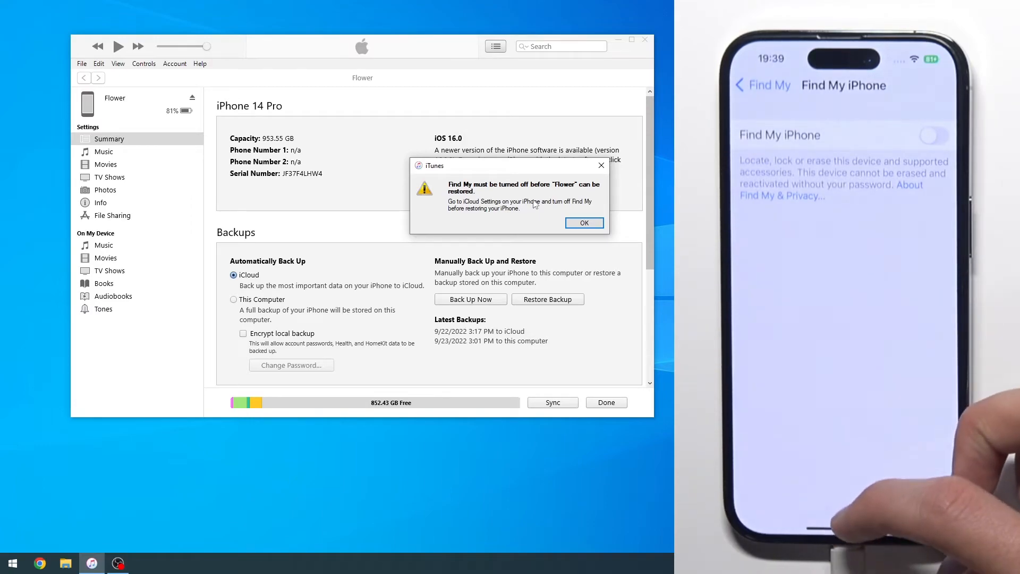
left_click(584, 223)
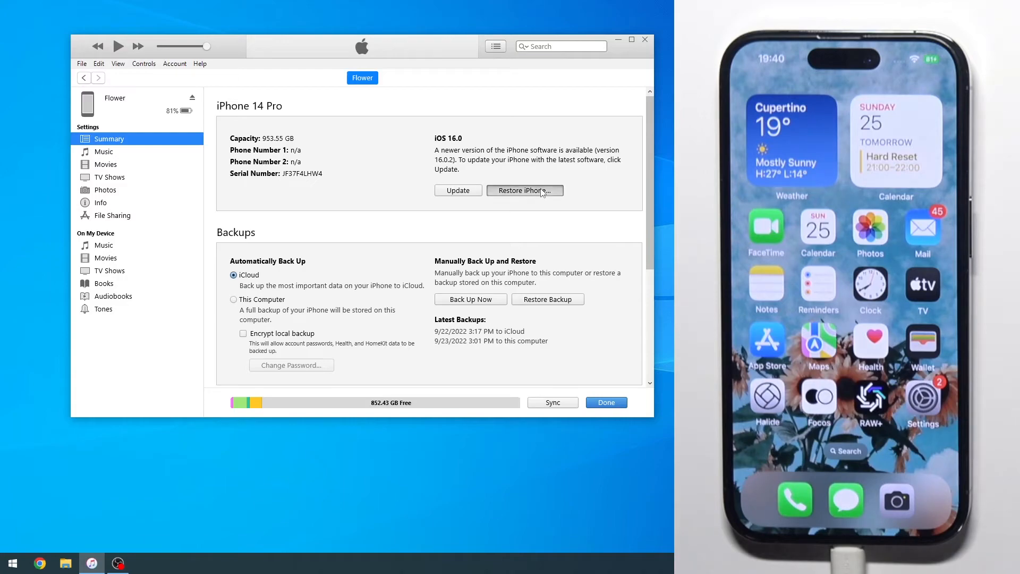
Step: Start Restore iPhone again and choose Don't Back Up
left_click(525, 190)
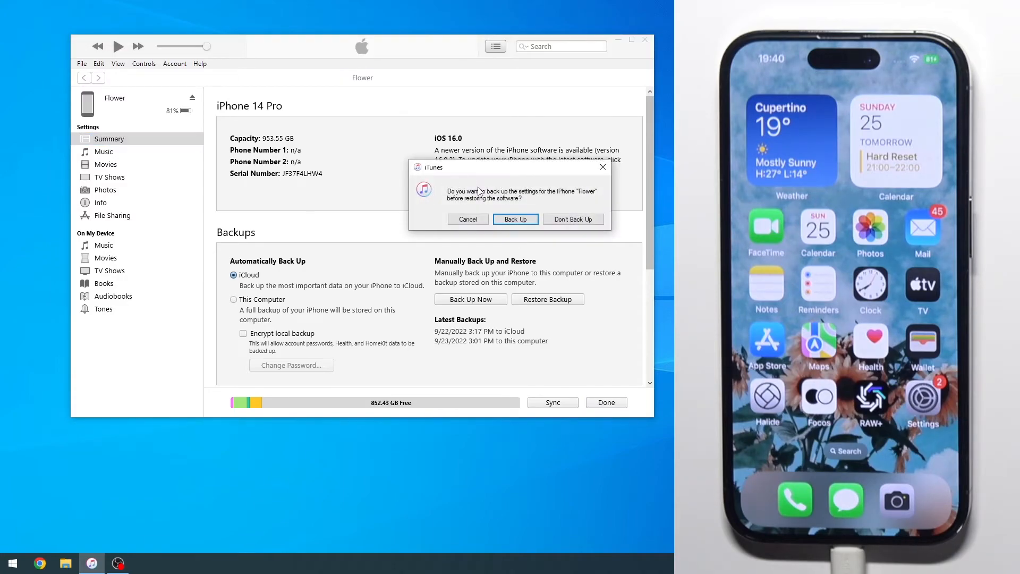
mouse_move(535, 202)
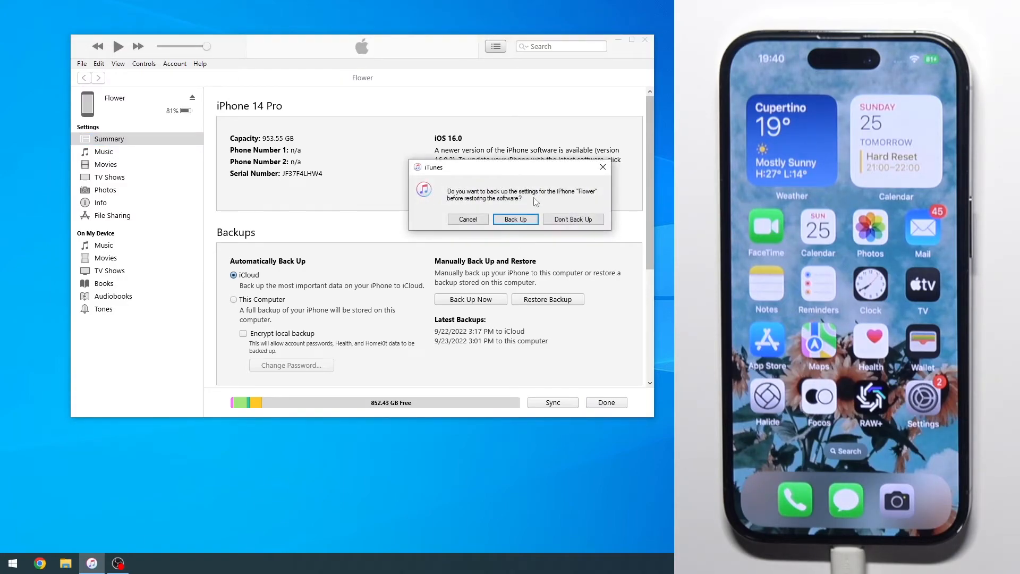
mouse_move(540, 162)
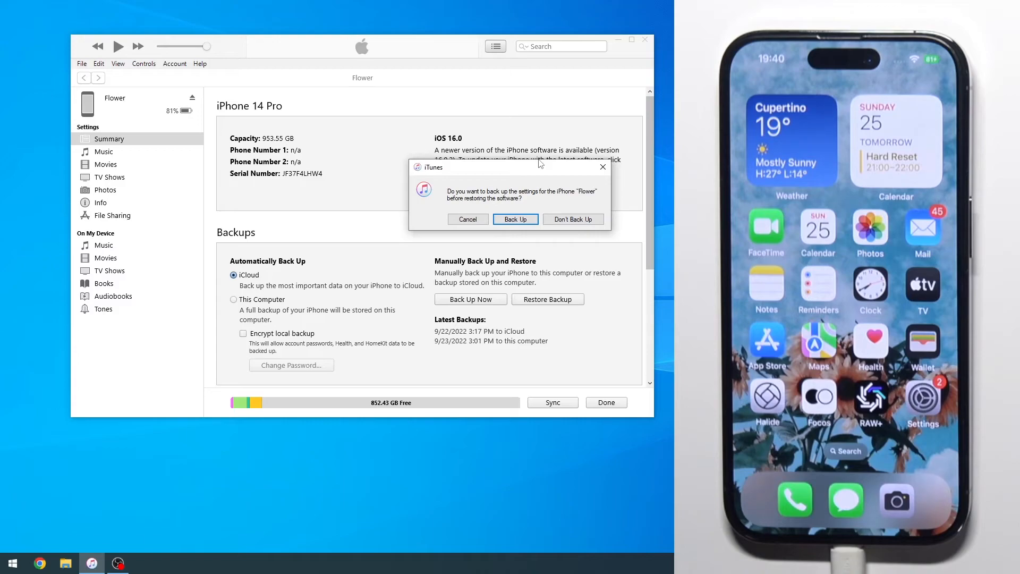
mouse_move(266, 288)
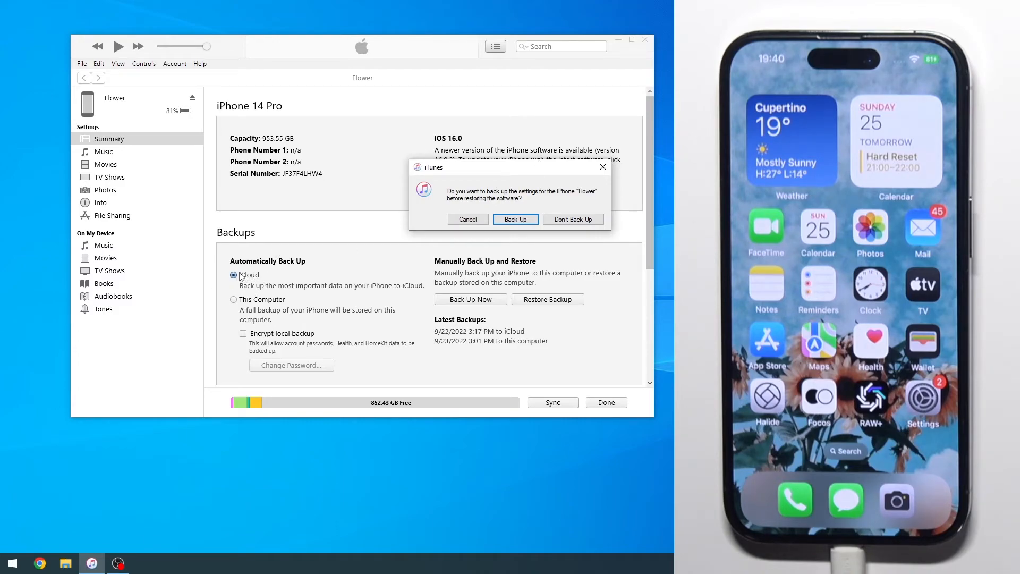
mouse_move(280, 313)
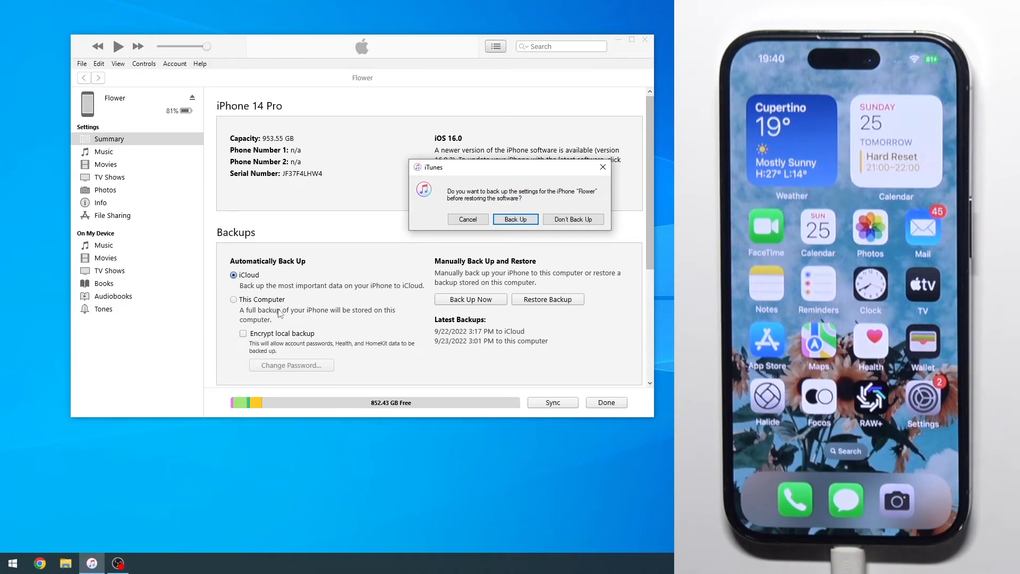
mouse_move(295, 308)
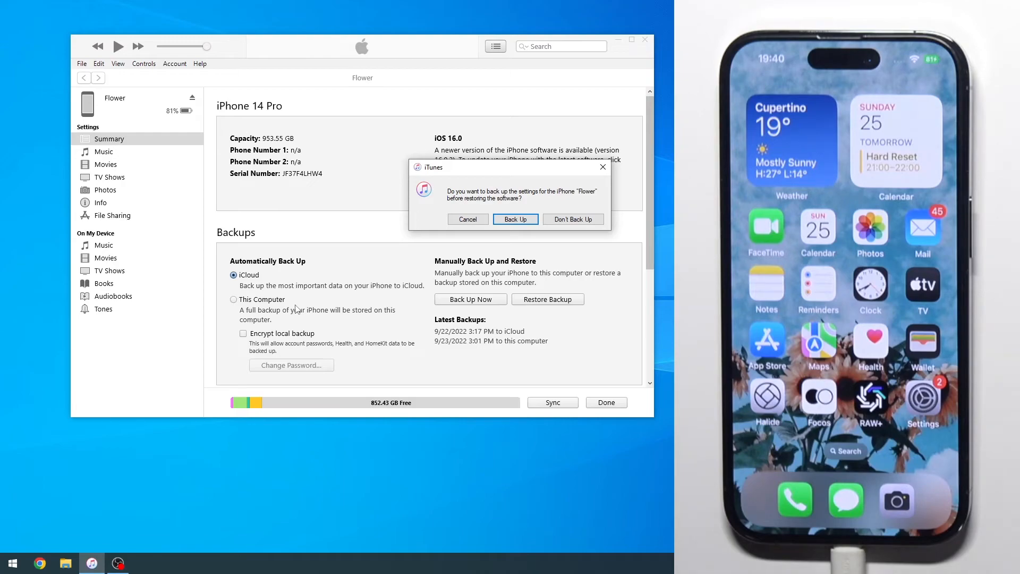
mouse_move(295, 333)
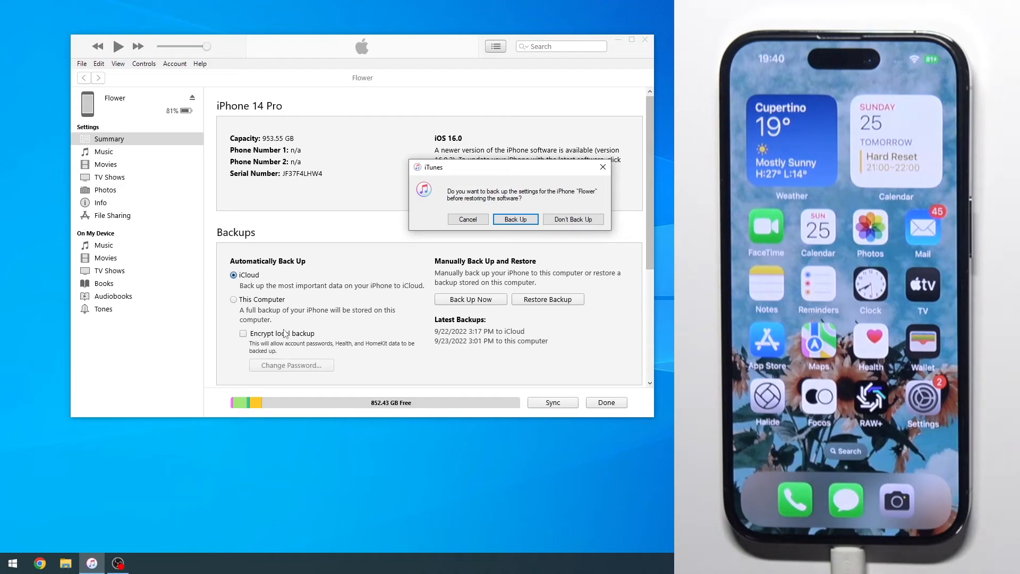
mouse_move(395, 352)
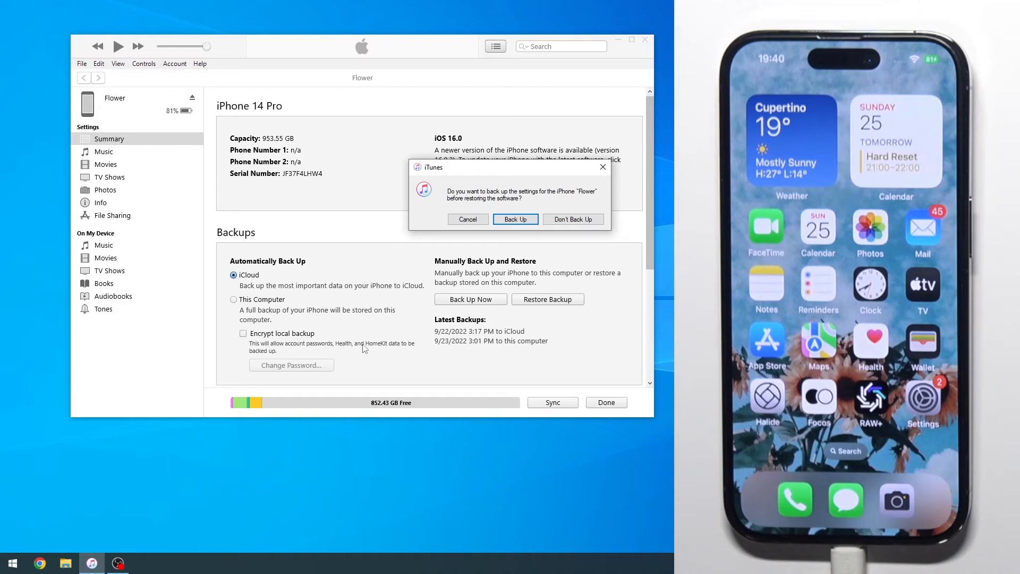
mouse_move(584, 243)
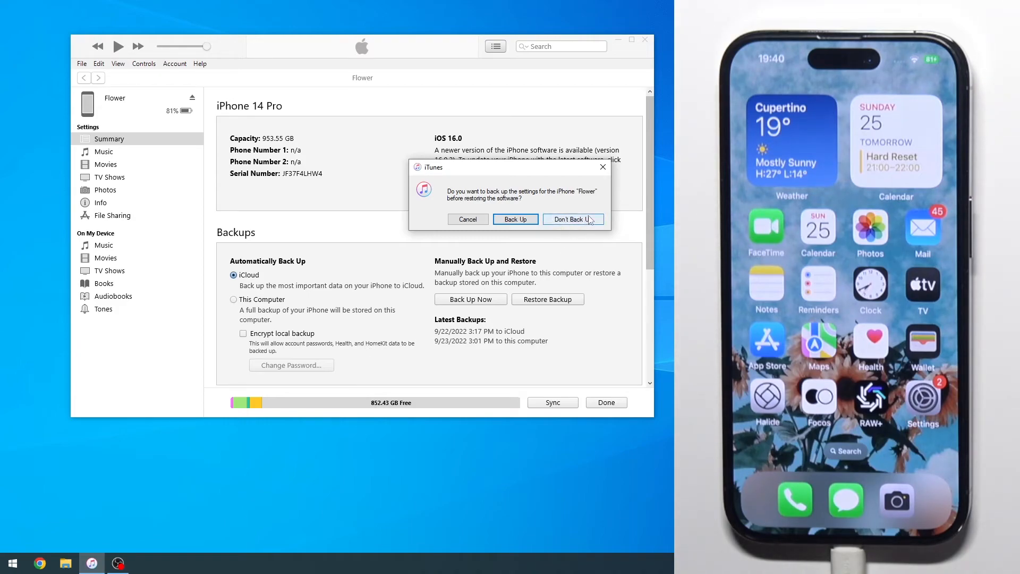
left_click(573, 219)
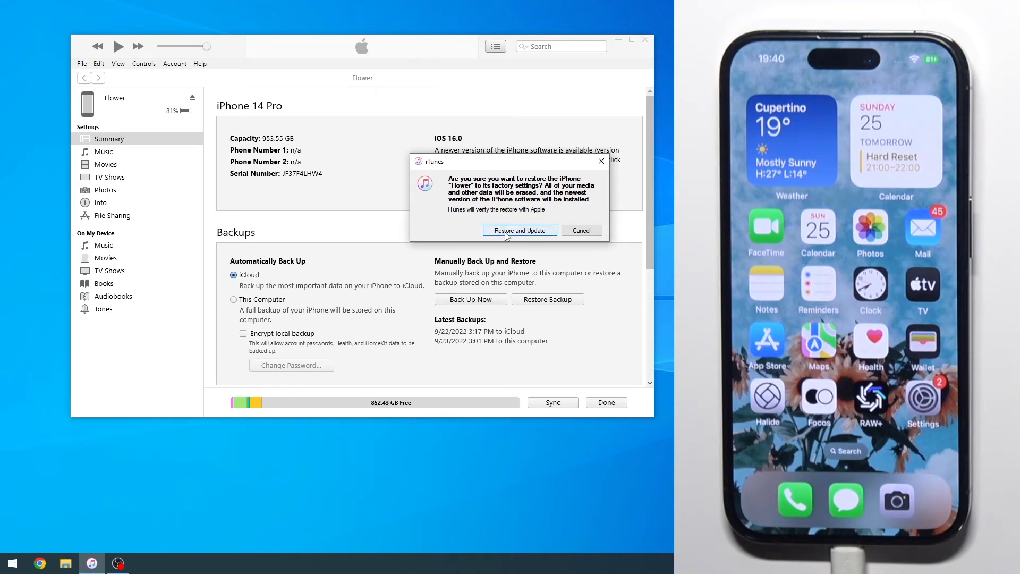
Step: Confirm Restore and Update to erase the iPhone and extract iOS 16.0.2
left_click(519, 230)
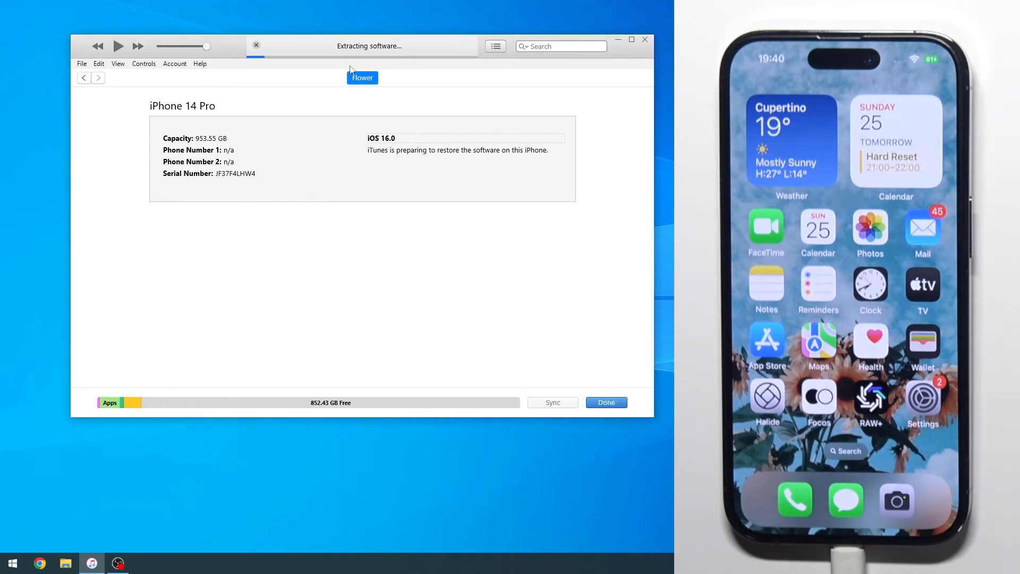
mouse_move(346, 25)
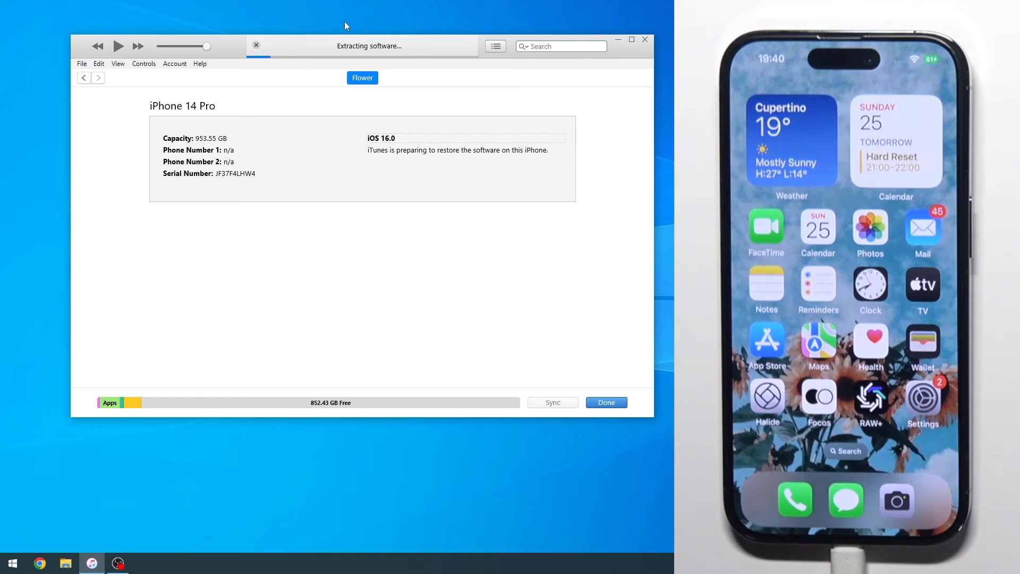
mouse_move(403, 75)
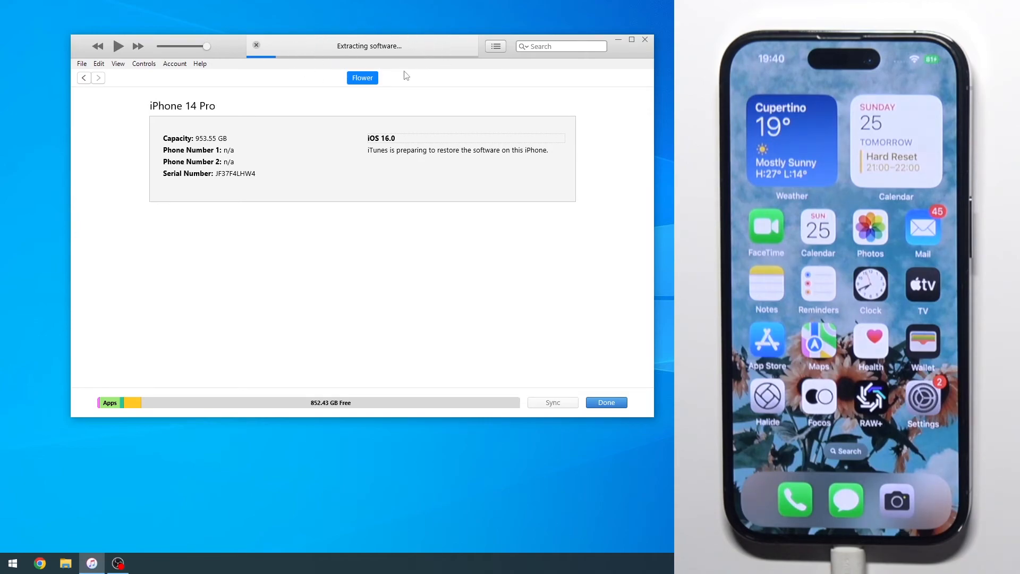